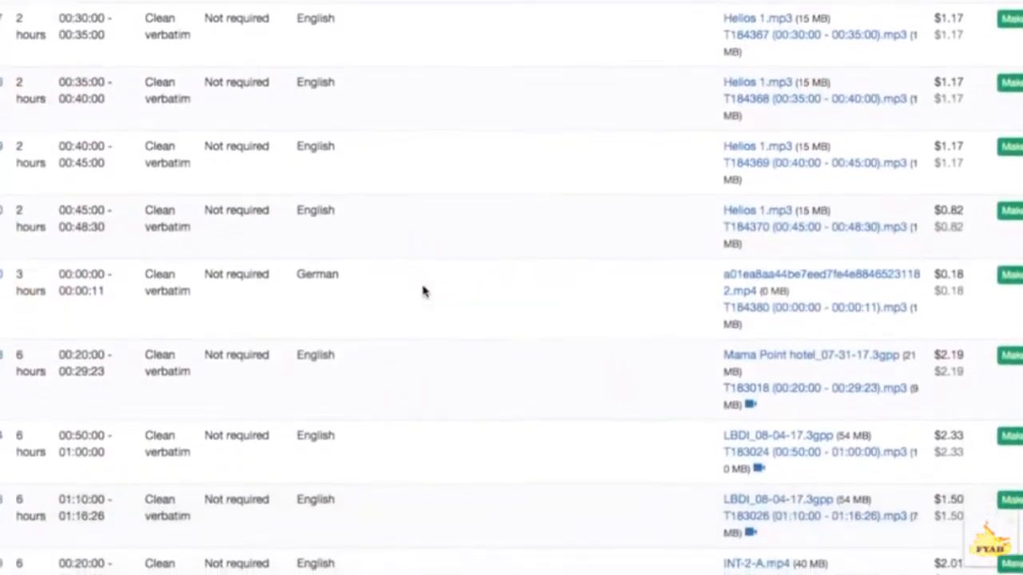
{"action": "scroll", "scroll_direction": "down", "scroll_amount": 3}
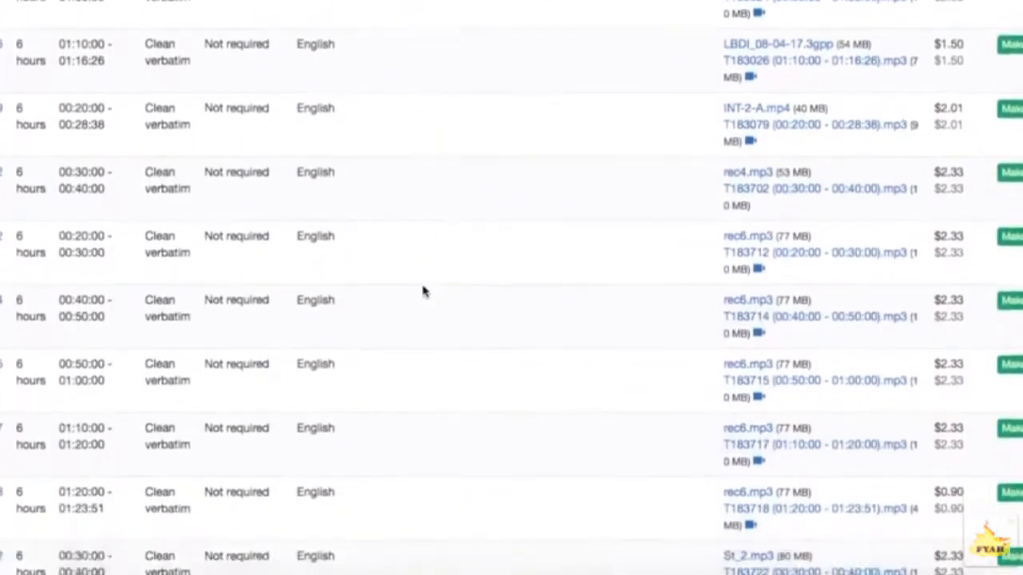
{"action": "scroll", "scroll_direction": "down", "scroll_amount": 3}
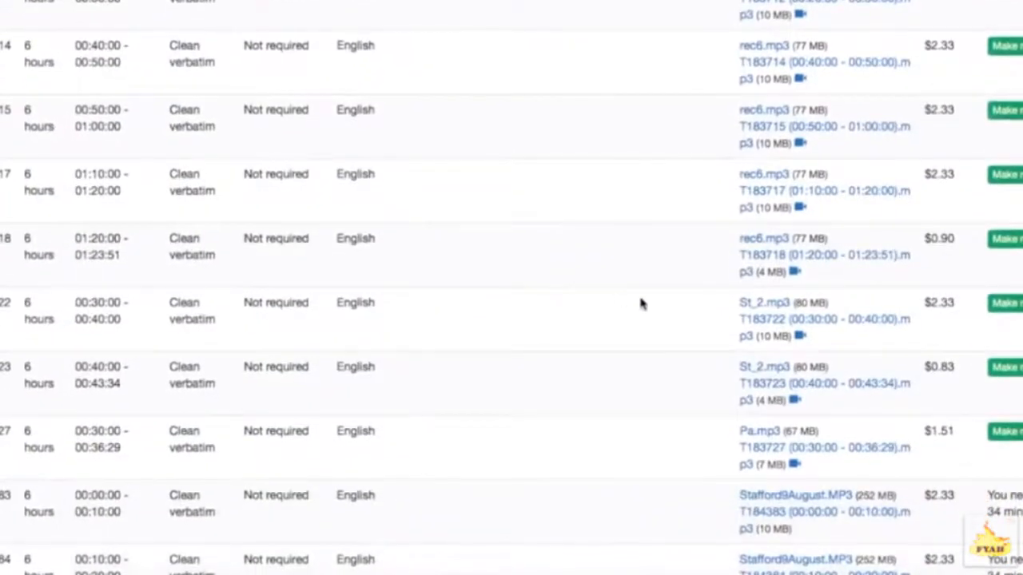